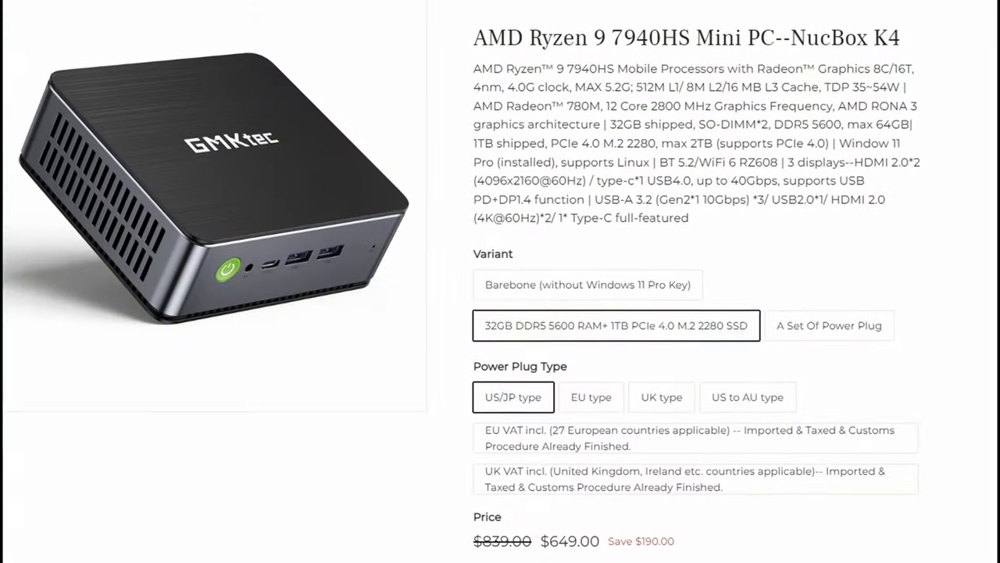
Scroll through the Windows 11 Setup and AMD Ryzen 9 7940HS support page content.
scroll(down, 3)
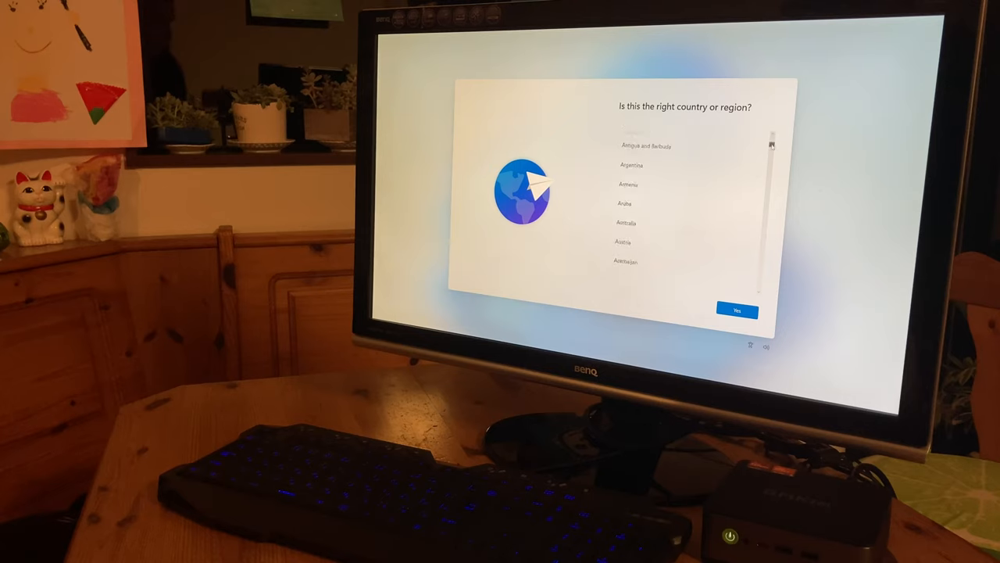
scroll(down, 3)
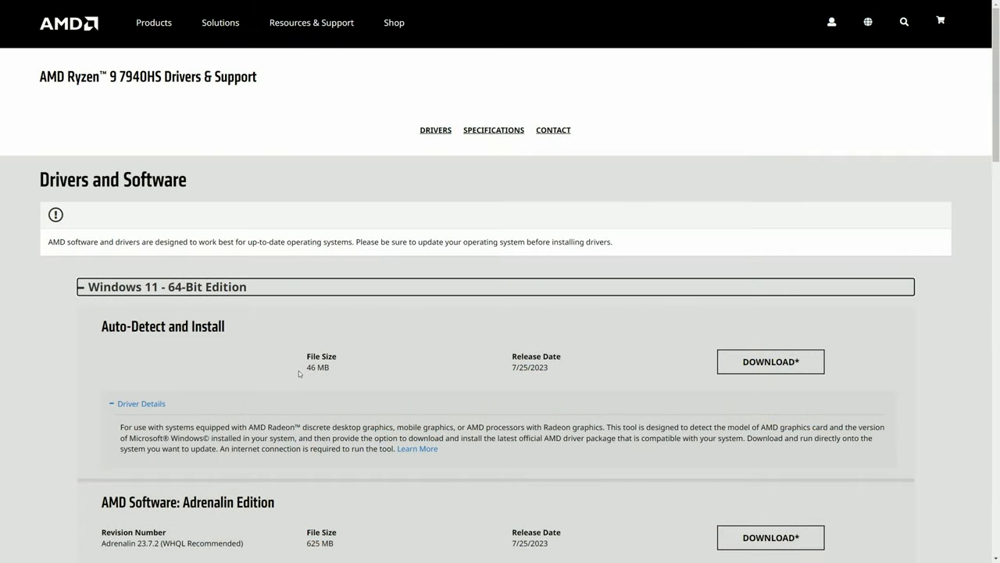
Scroll down GMKtec's Firmware Update page through the NucBox K4 driver download links.
scroll(down, 3)
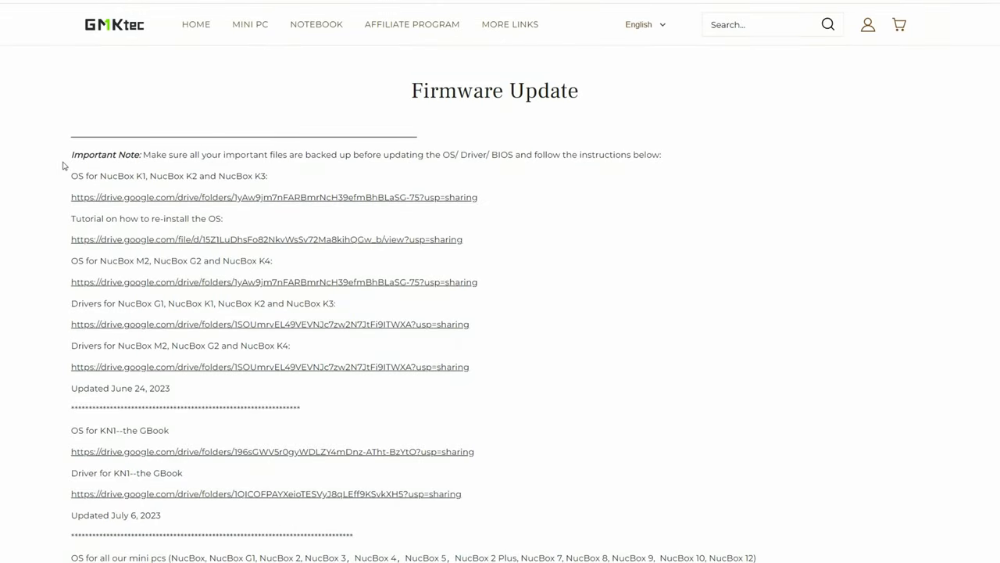
scroll(down, 3)
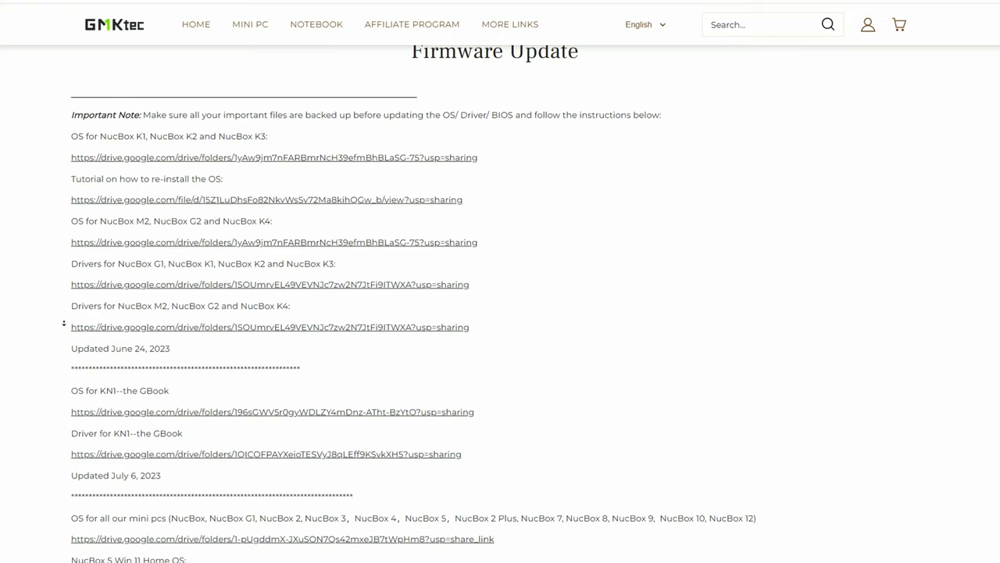
scroll(down, 3)
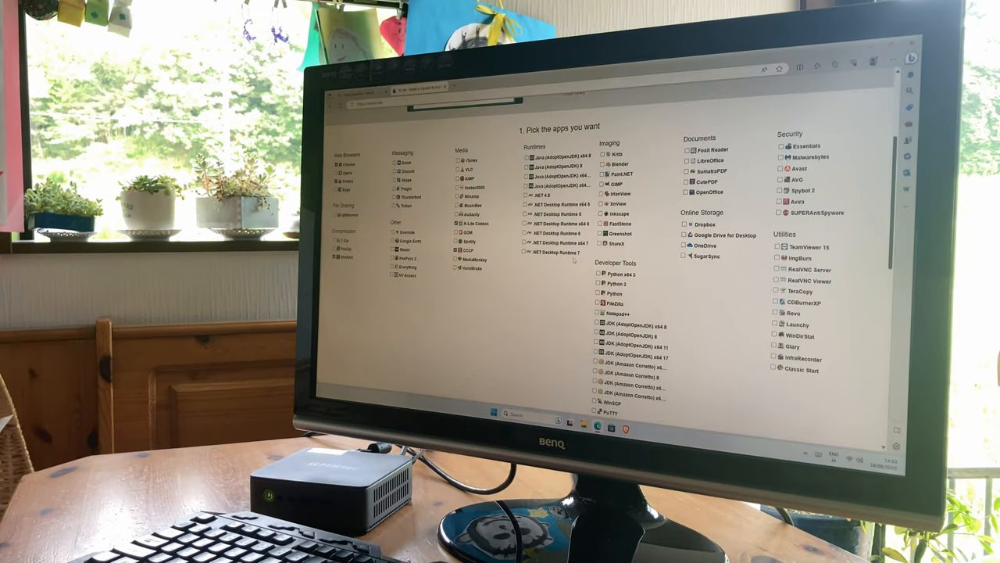
Browse the AliExpress listings and select the dog-face print t-shirt product.
scroll(down, 3)
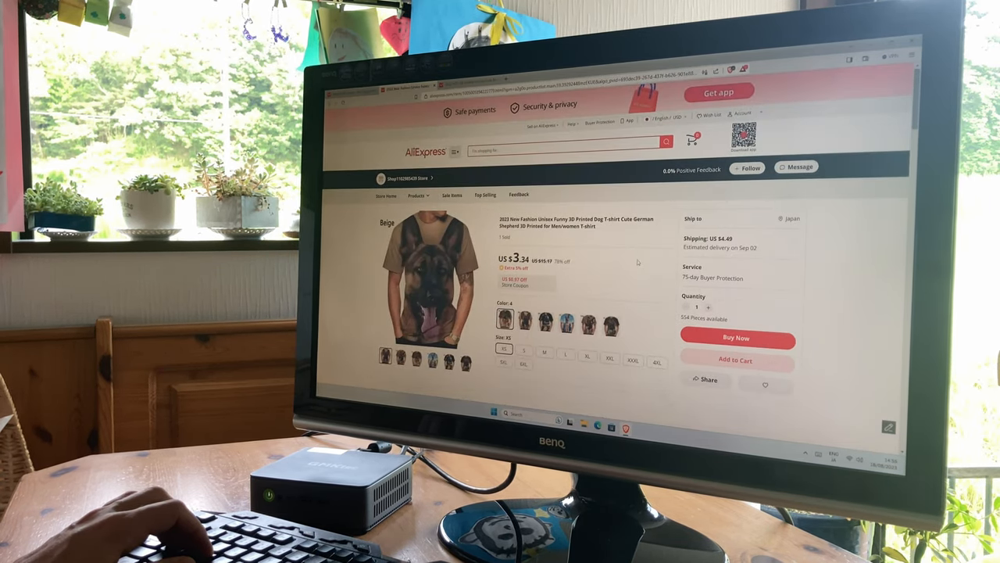
click(522, 319)
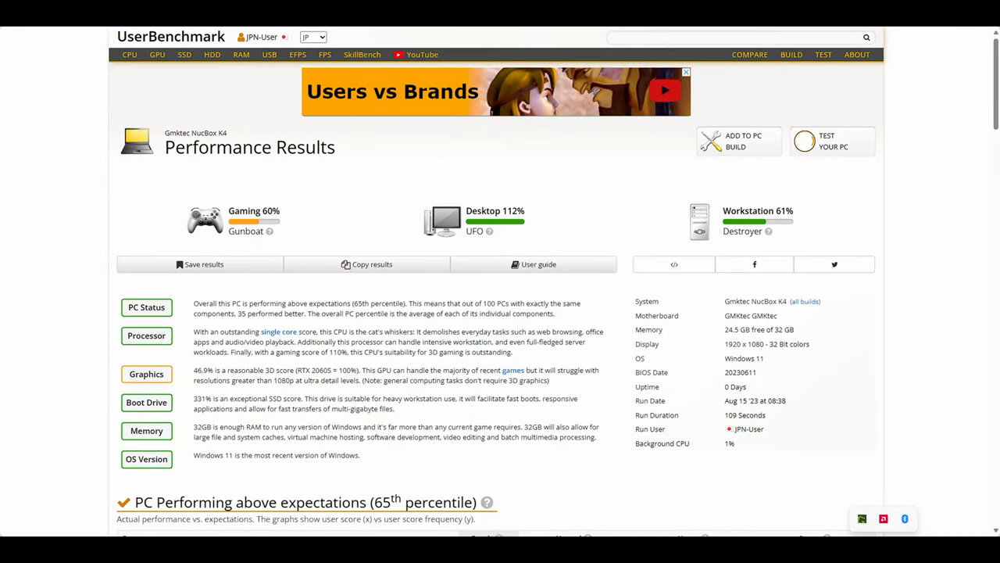
Review the processor, graphics and drive scores, then bring up the CPU multi-core ranking chart.
scroll(down, 3)
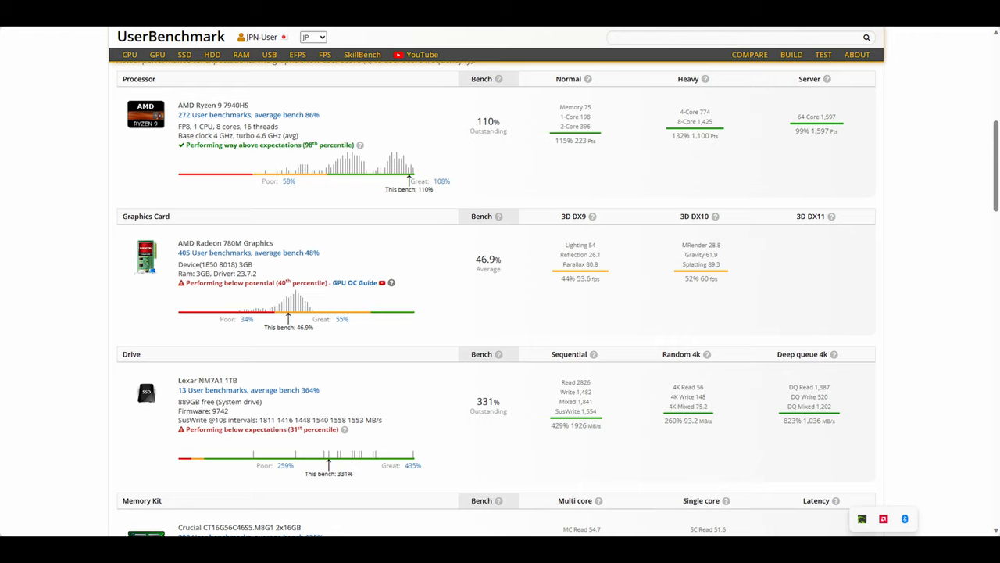
scroll(down, 3)
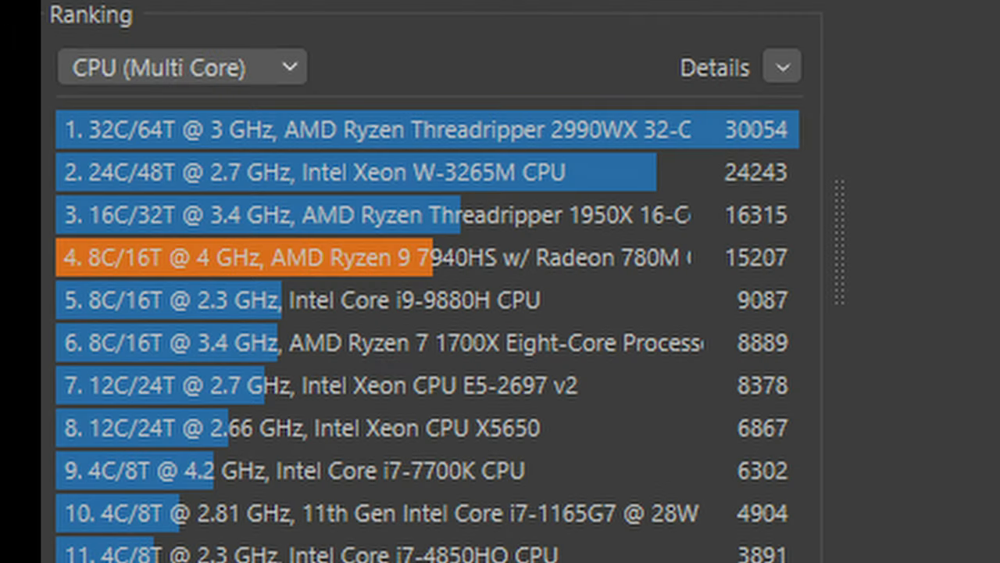
click(182, 66)
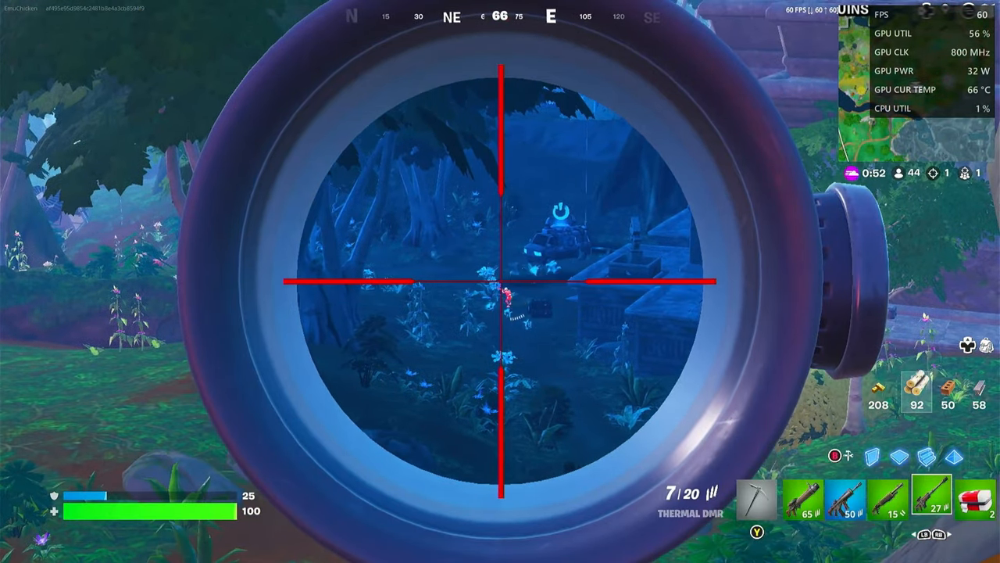
Fire two scoped Thermal DMR shots at the distant enemy near the structure.
click(500, 281)
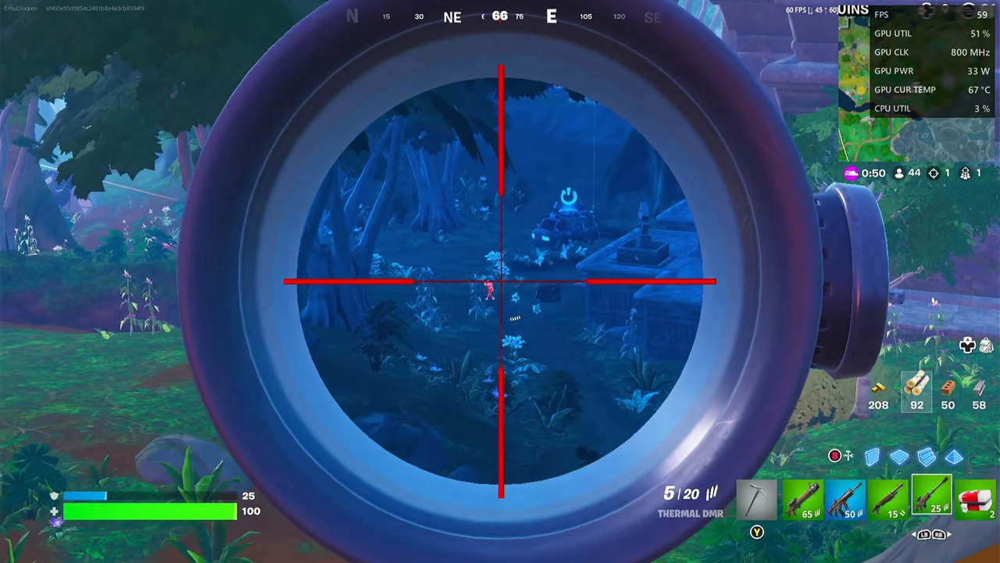
click(500, 281)
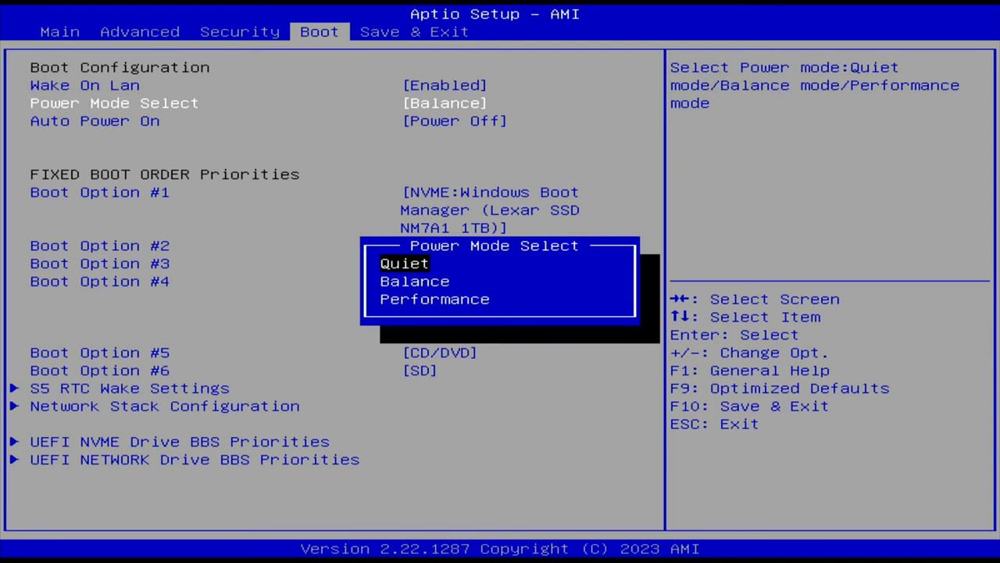
Move the Power Mode Select highlight down through Balance to Performance.
key(Down)
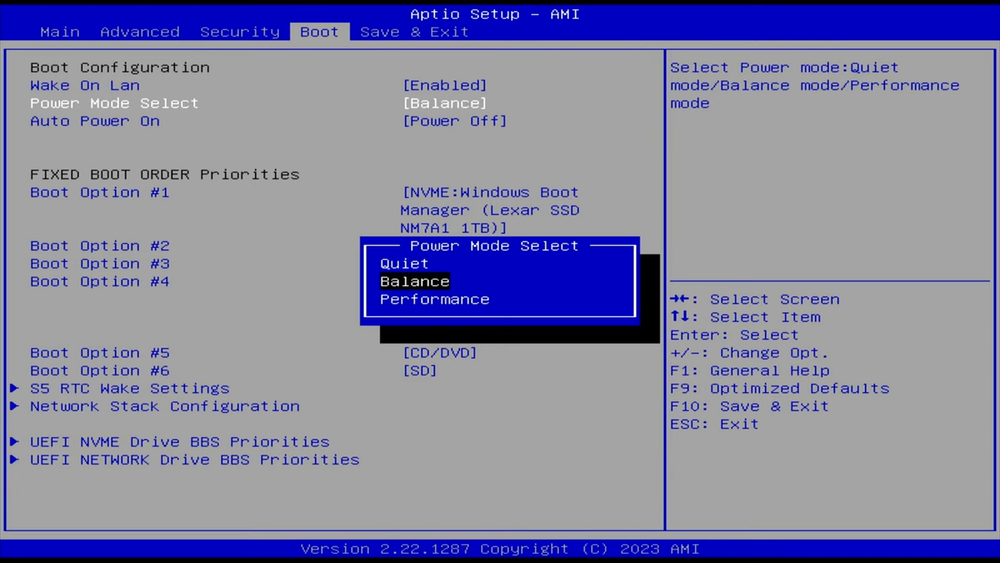
key(Down)
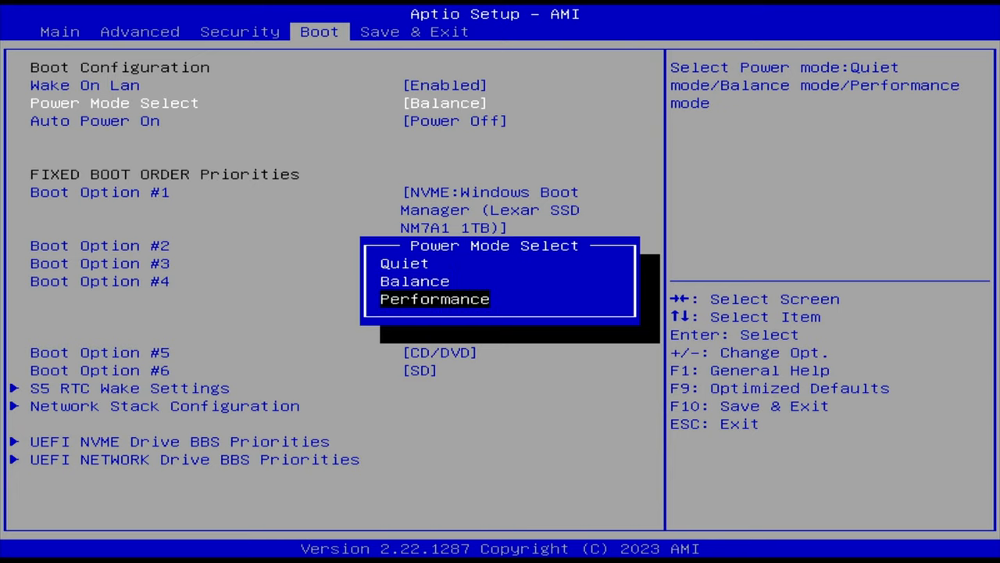